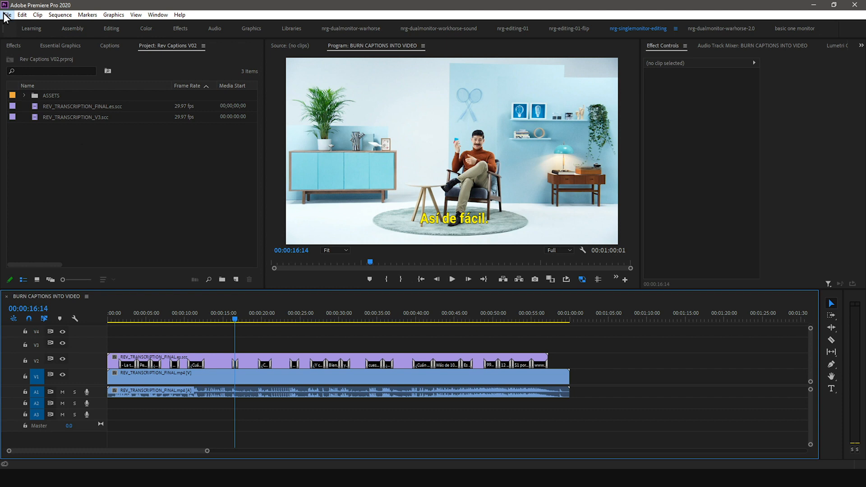
Start a media export of the sequence using the Match Source - High Bitrate H.264 preset
click(7, 15)
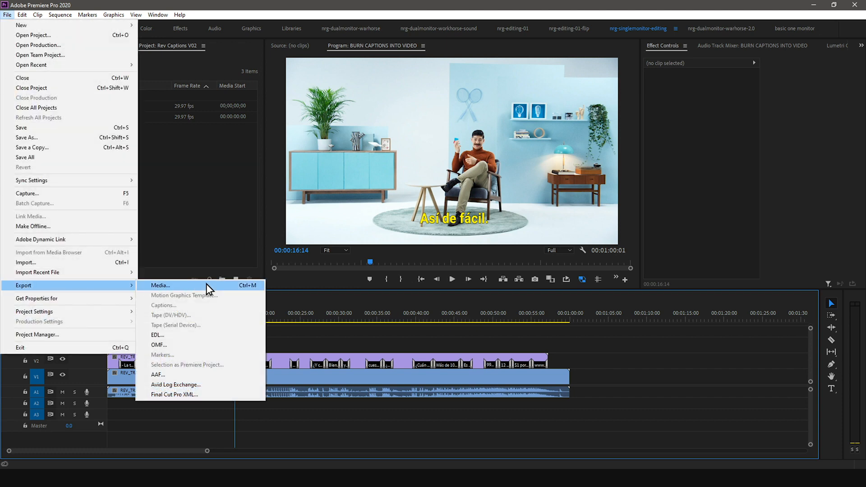
click(161, 286)
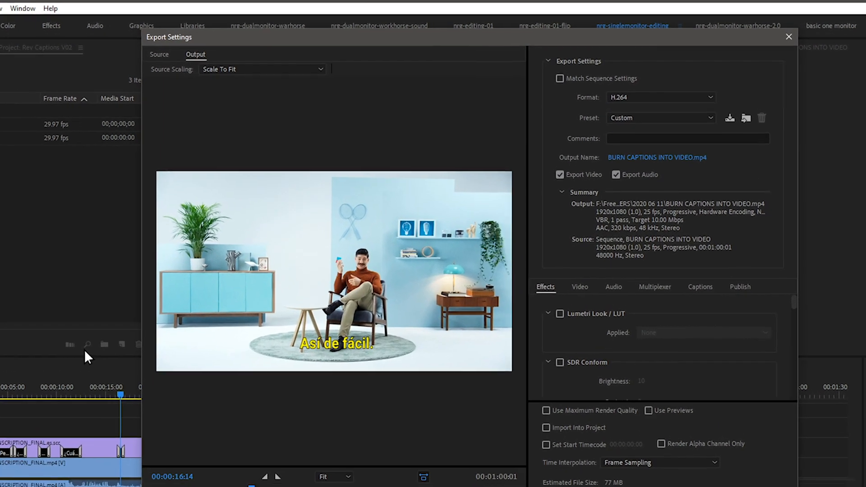
click(661, 117)
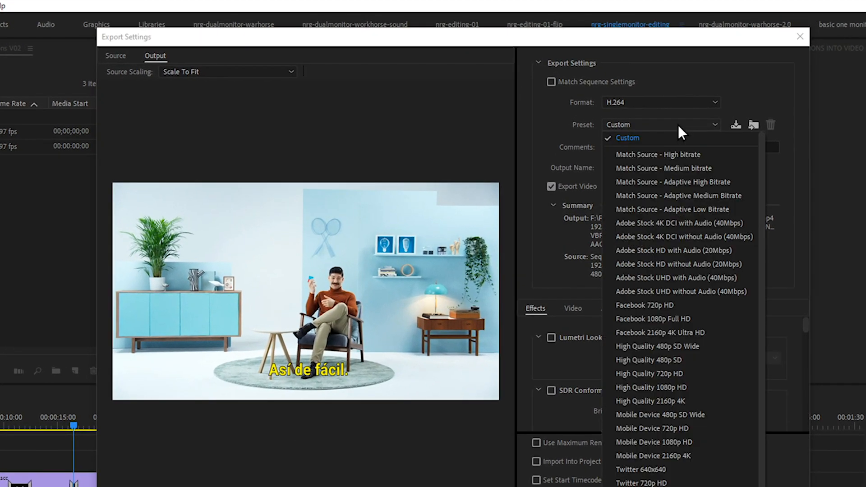
click(658, 154)
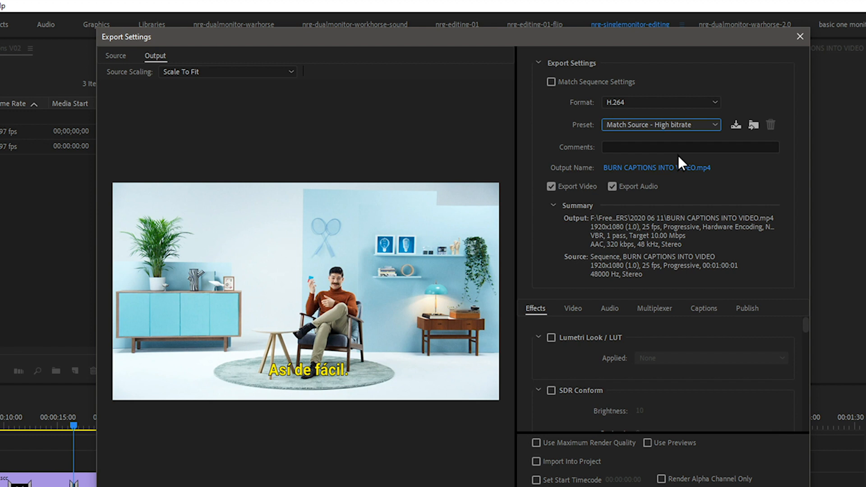
In the Captions settings, set Export Options to Burn Captions Into Video
click(704, 309)
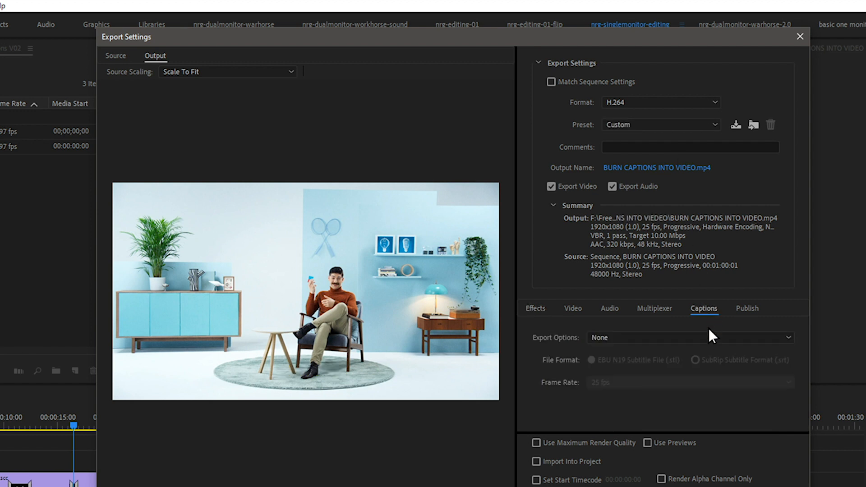
click(688, 337)
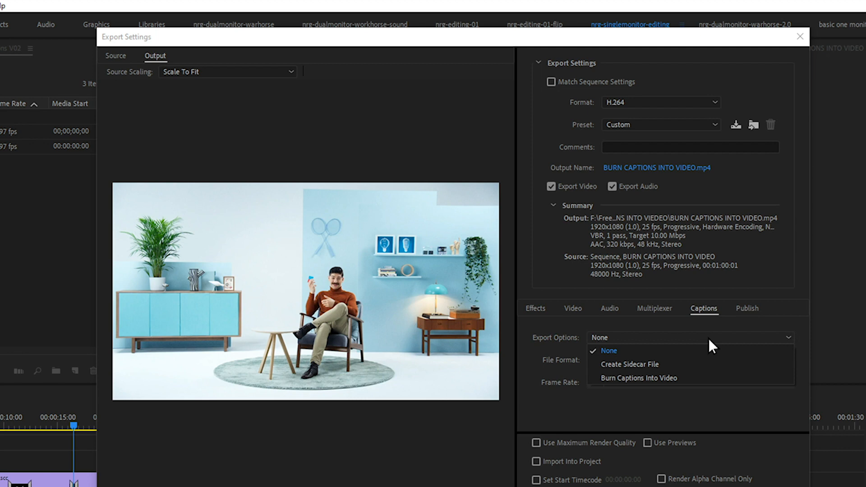
click(638, 378)
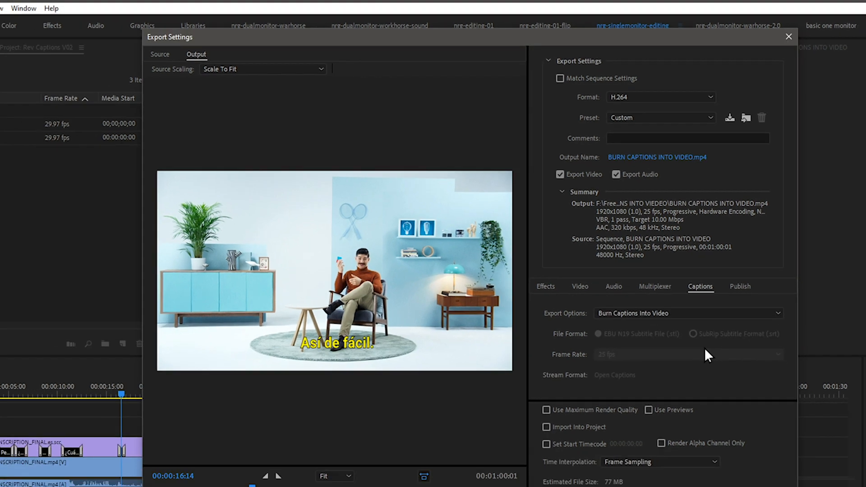
click(690, 403)
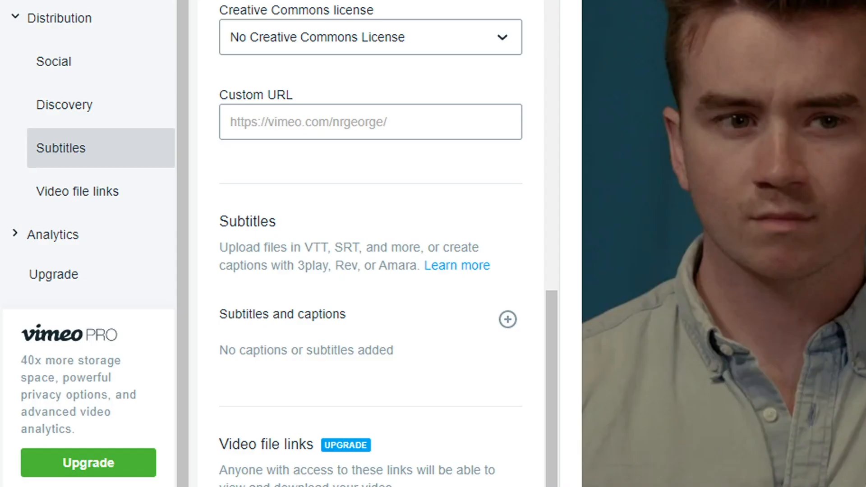
View the Vimeo video's Subtitles and captions section, which lists none added yet
click(506, 319)
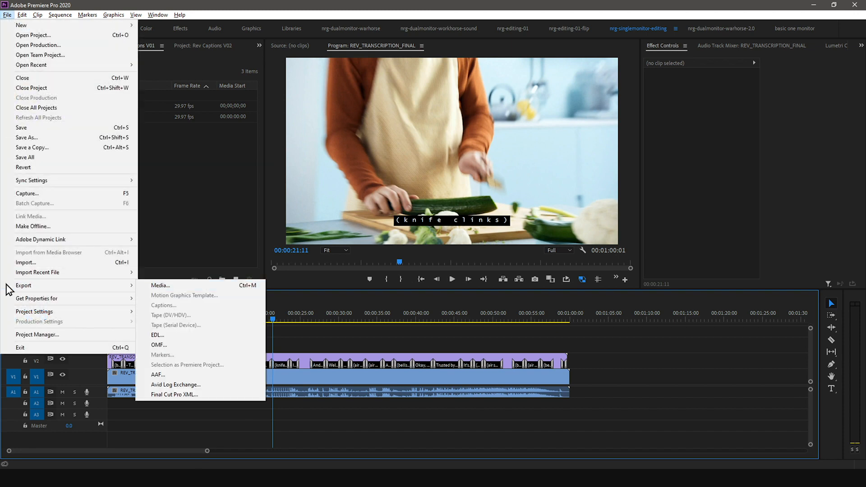
Start a media export of REV_TRANSCRIPTION_FINAL and set captions to Create Sidecar File
click(161, 286)
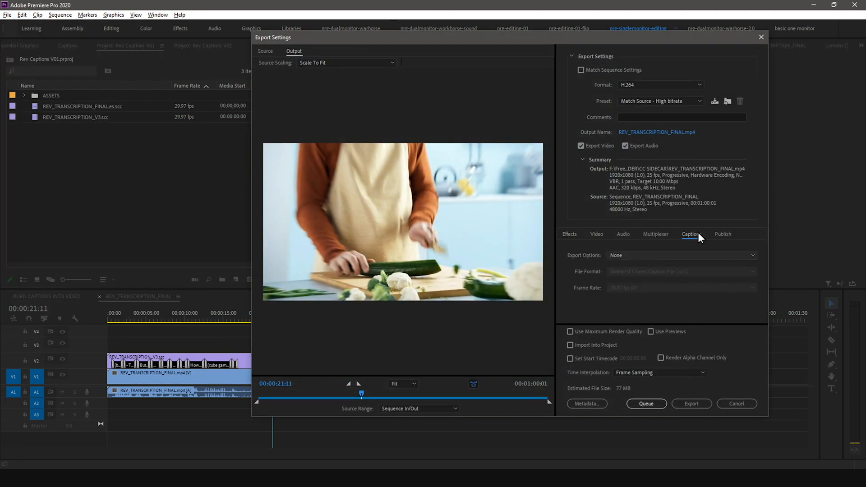
click(680, 255)
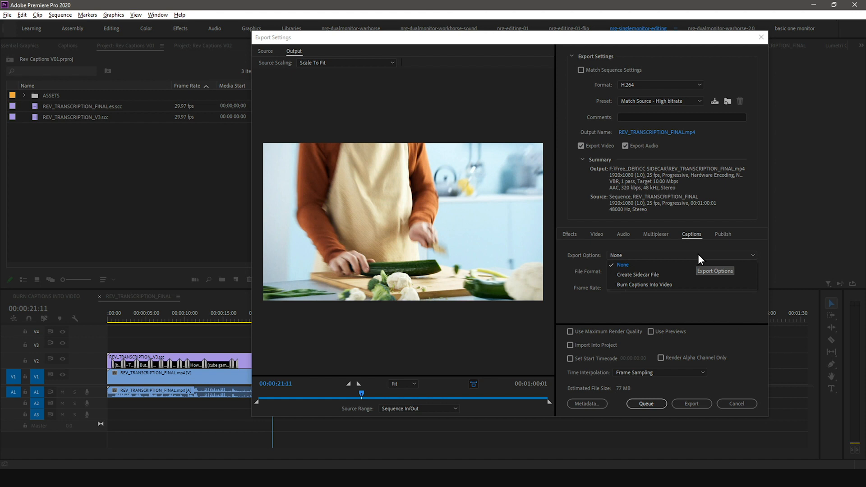
click(623, 264)
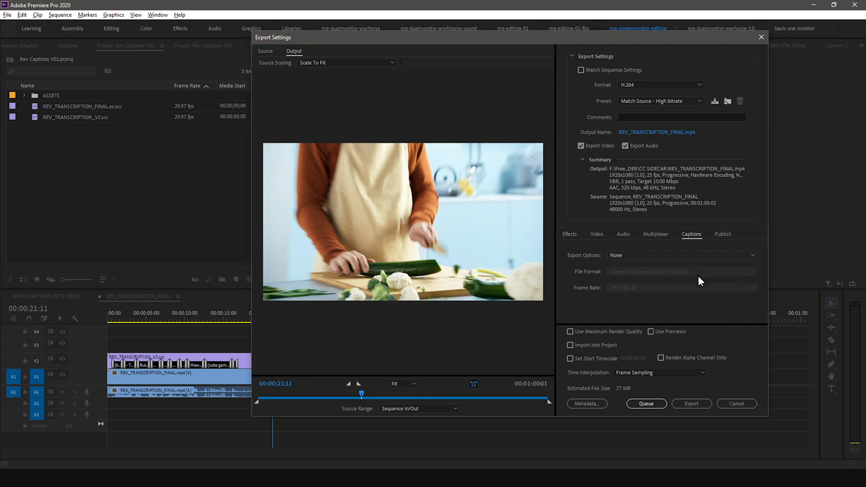
click(681, 255)
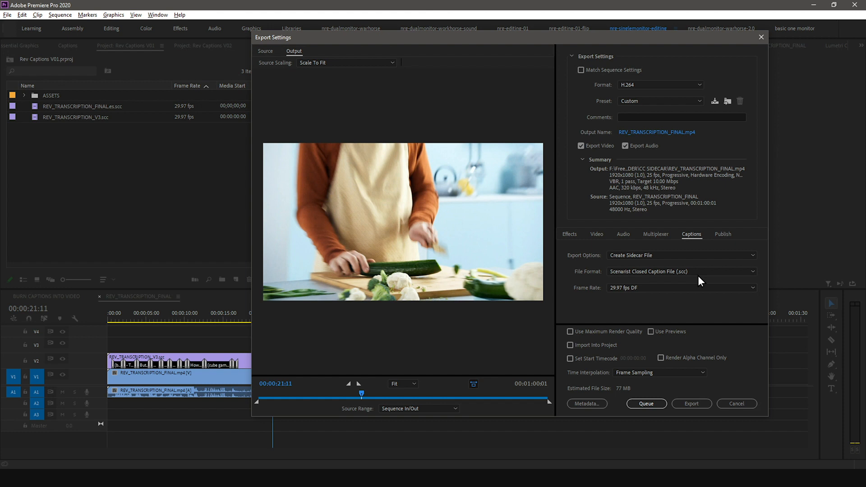
mouse_move(700, 281)
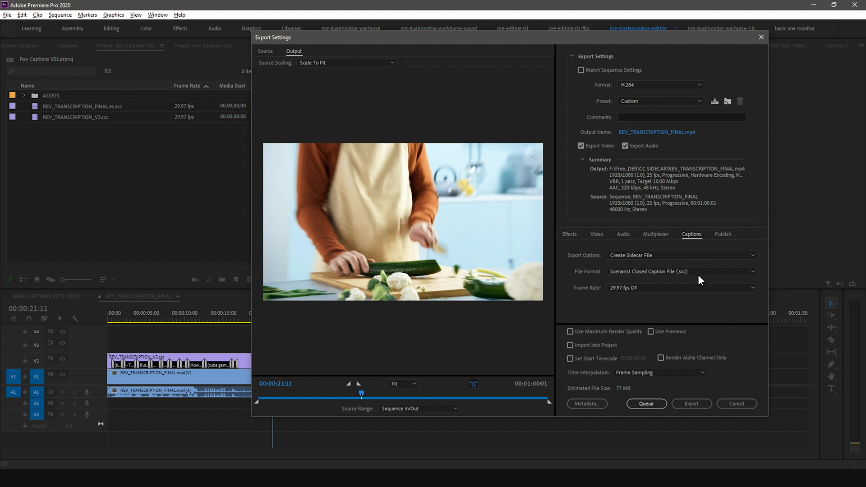
Keep the sidecar format as Scenarist Closed Caption File (.scc) at 29.97 fps DF
click(680, 271)
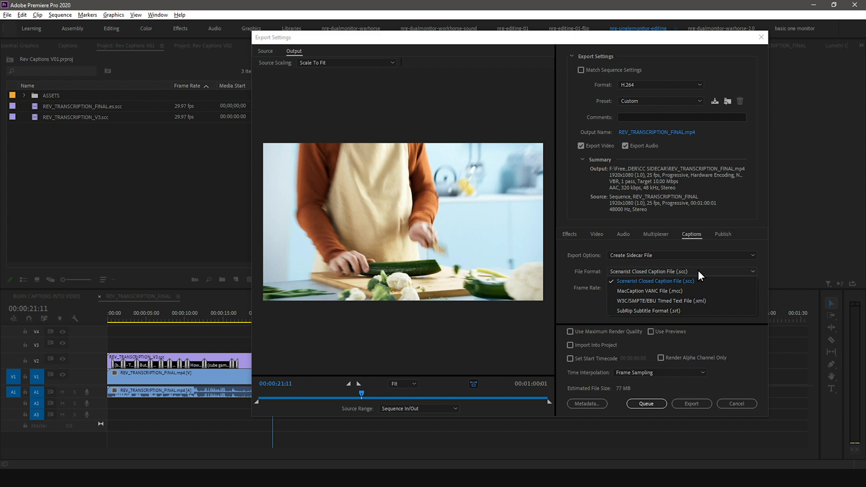
click(656, 281)
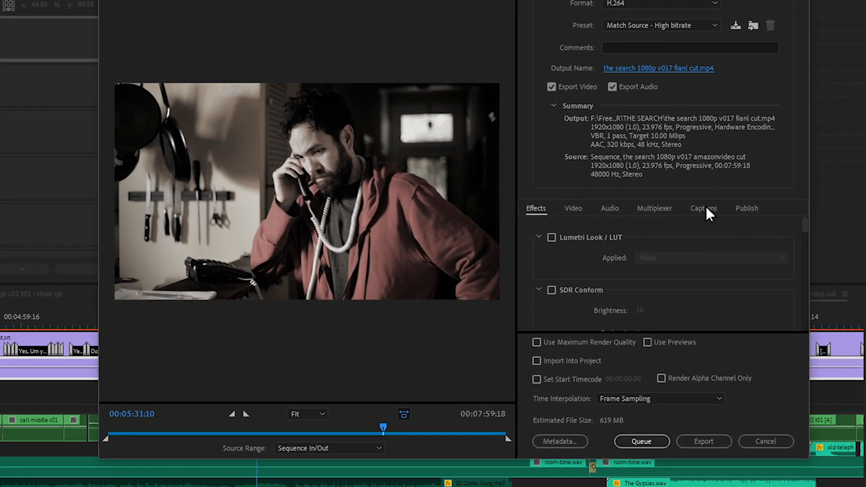
Set the feature sequence's caption Export Options to Burn Captions Into Video
click(703, 208)
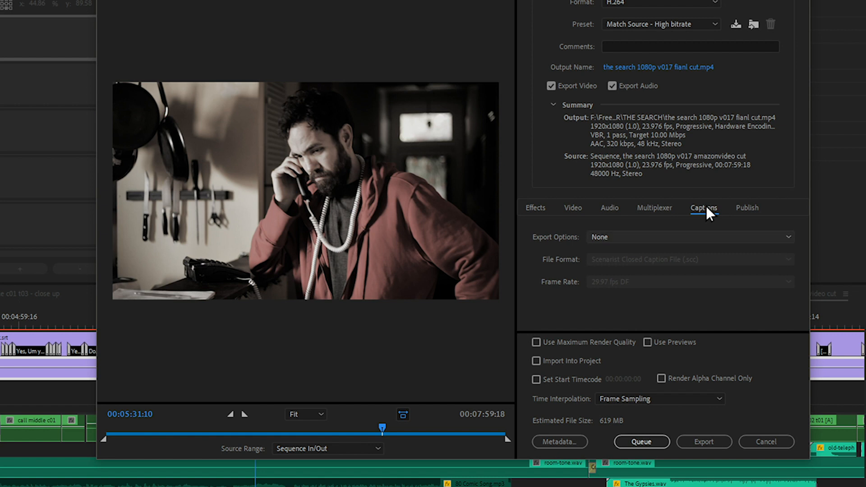
click(690, 237)
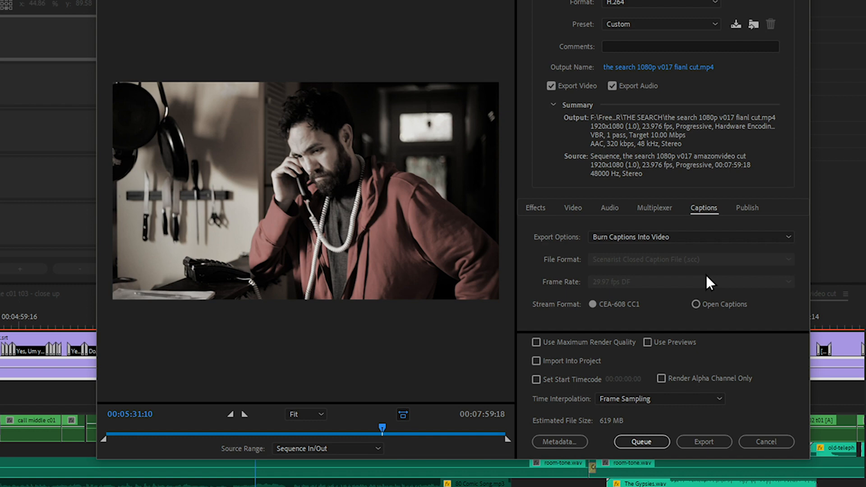
click(696, 305)
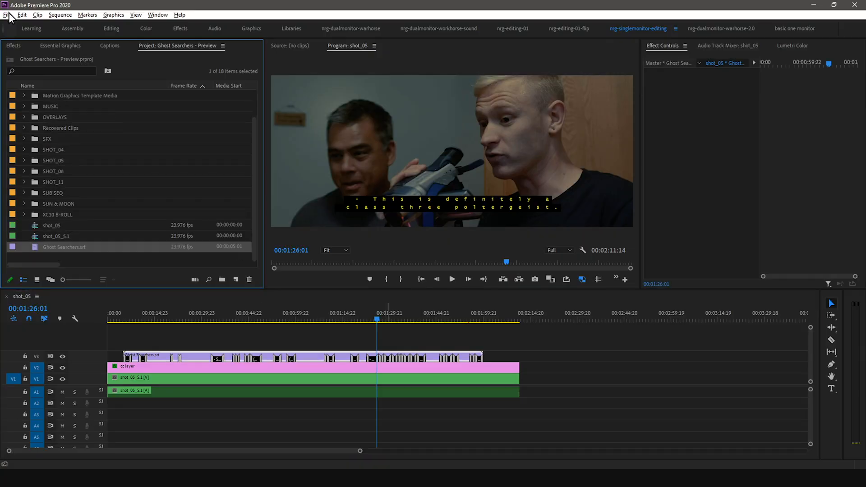
Export the Ghost Searchers captions as a Scenarist .scc sidecar and save it in RENDERS
click(7, 16)
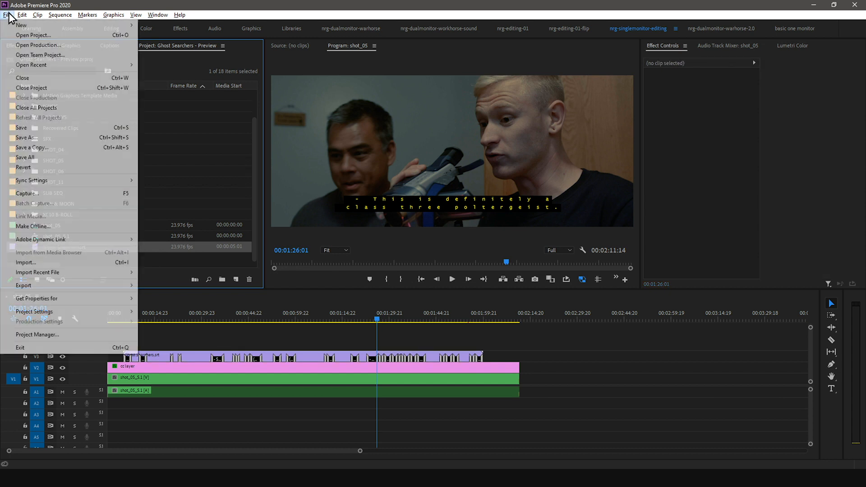
click(23, 285)
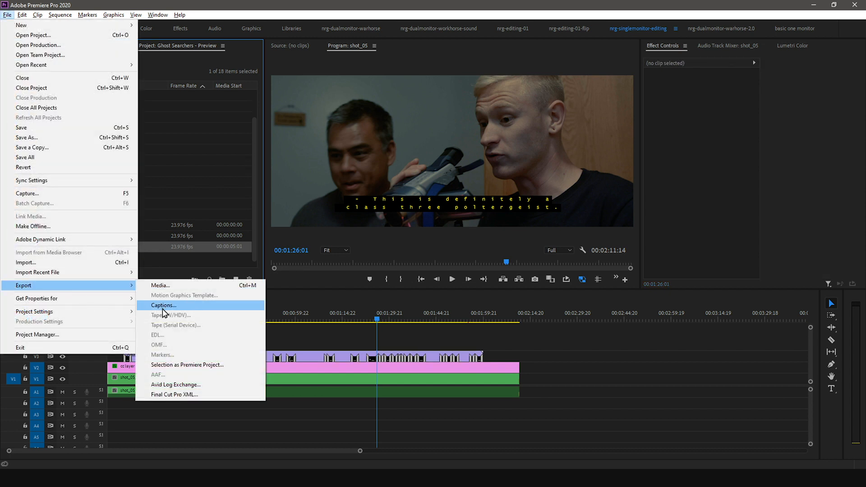
click(163, 306)
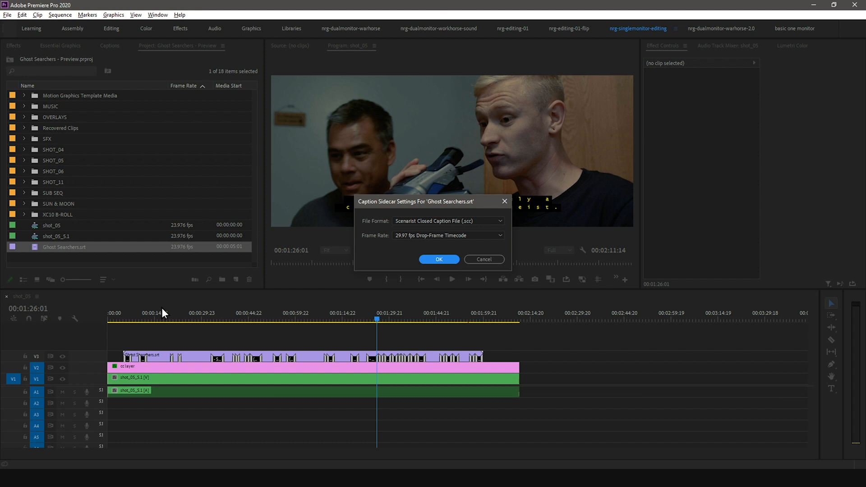
click(447, 222)
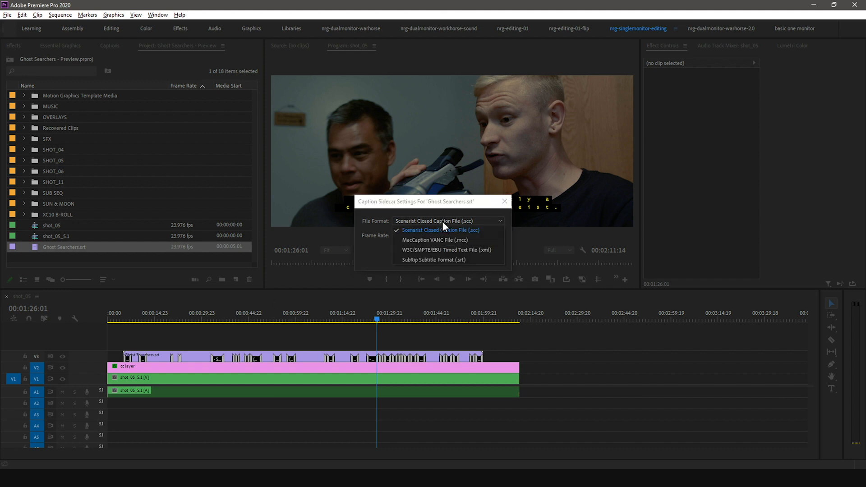
mouse_move(444, 235)
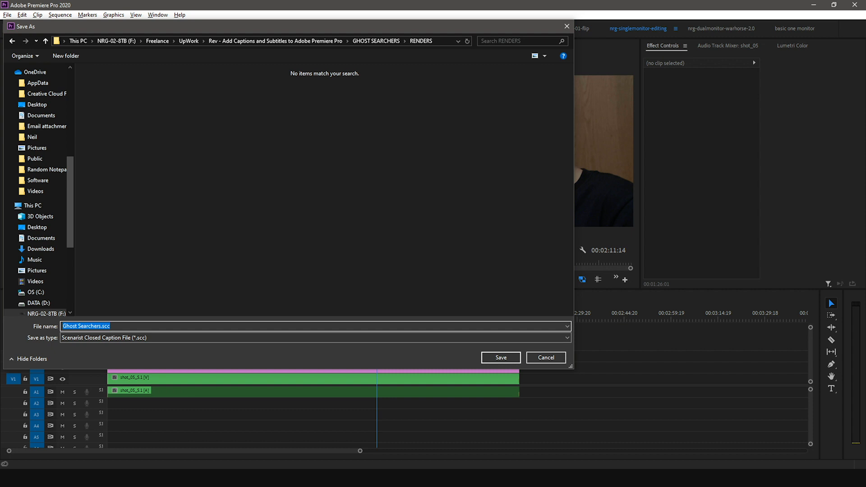
click(499, 358)
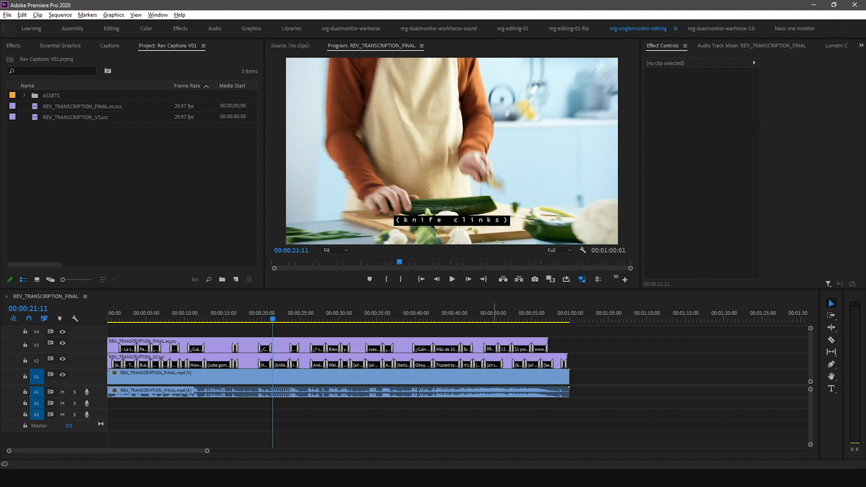
Start a media export of the kitchen sequence as QuickTime with the NTSC DV Widescreen preset
click(7, 15)
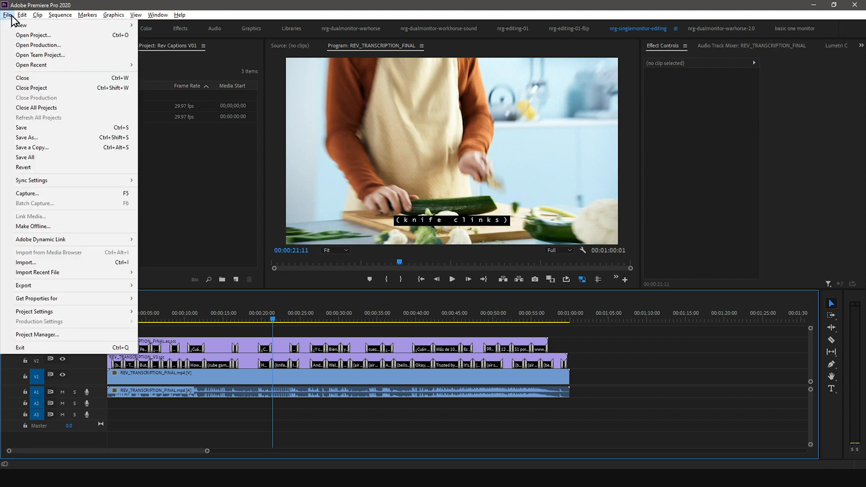
click(200, 292)
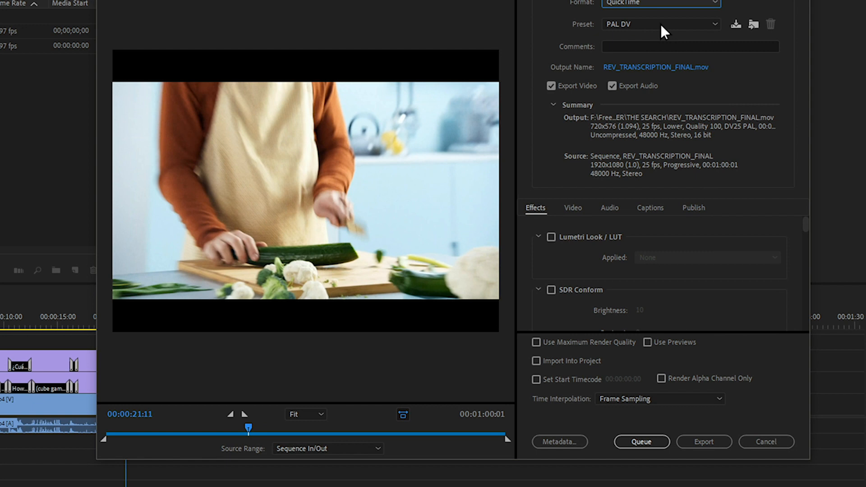
click(661, 23)
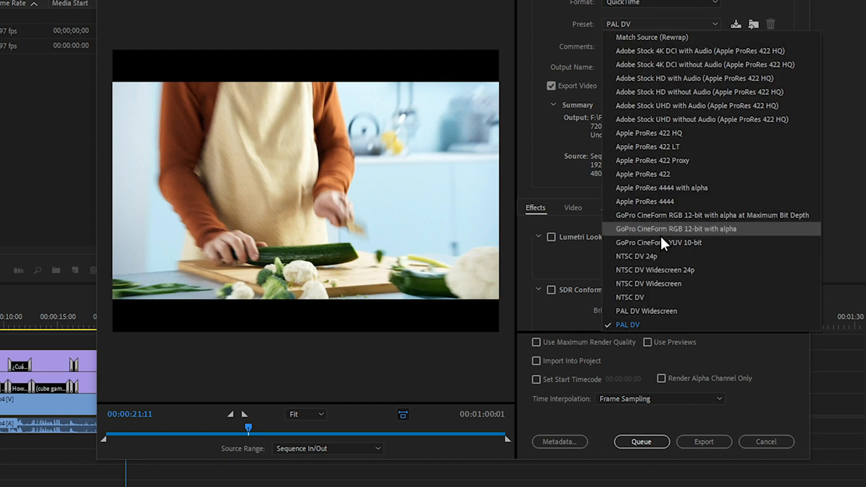
click(648, 283)
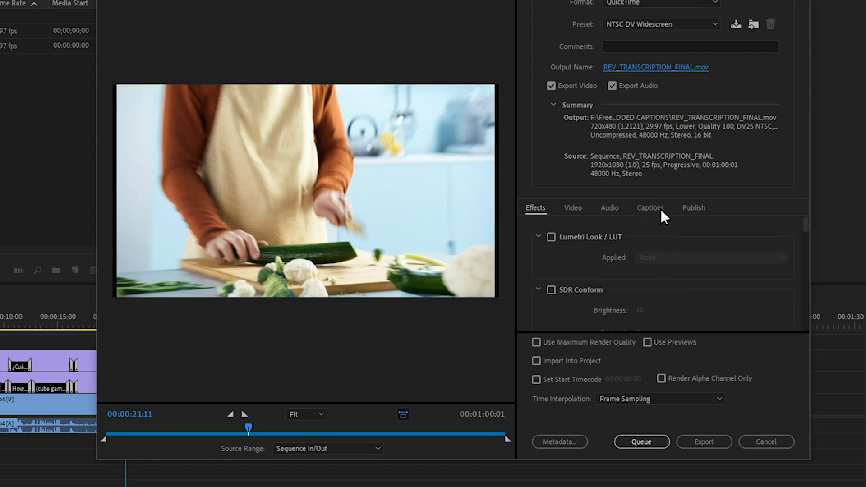
Set the caption Export Options to Embed in Output File
click(651, 207)
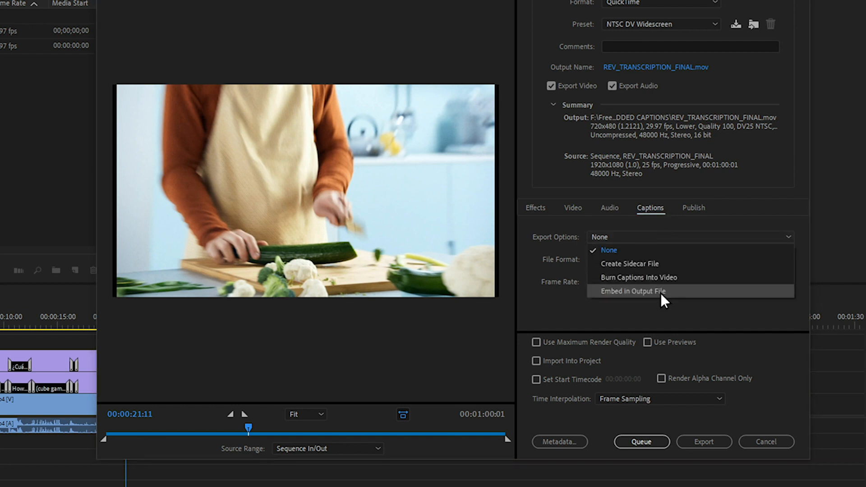
click(633, 291)
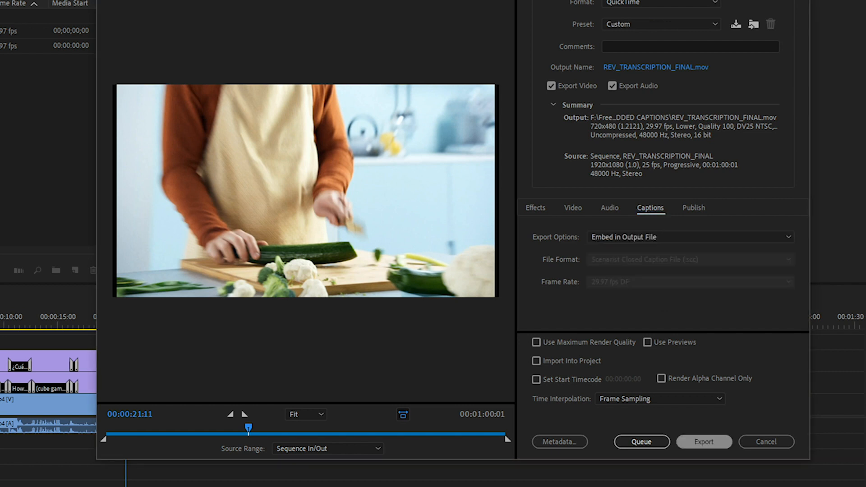